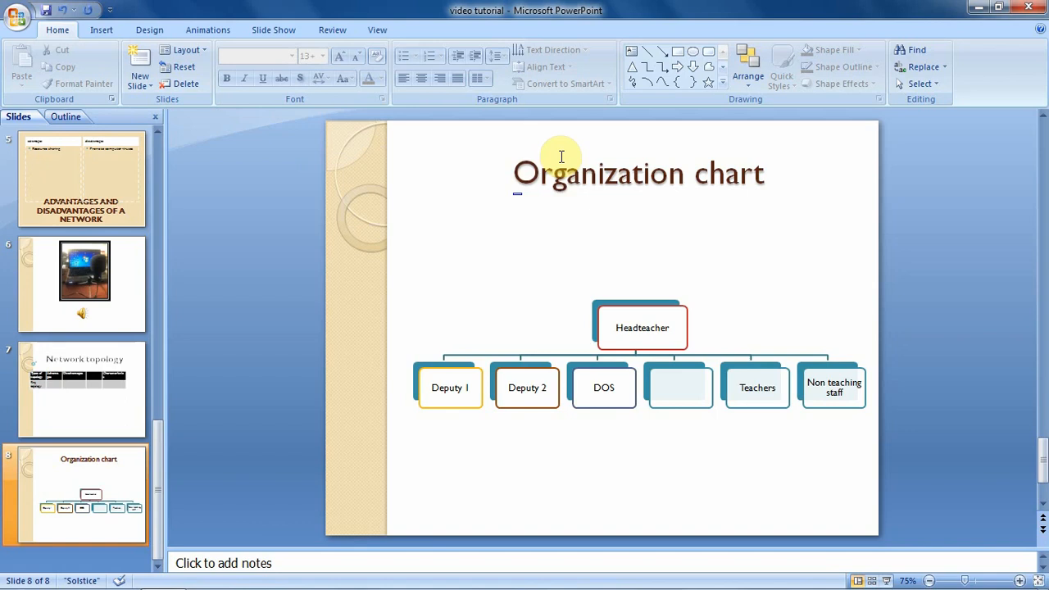
mouse_move(543, 310)
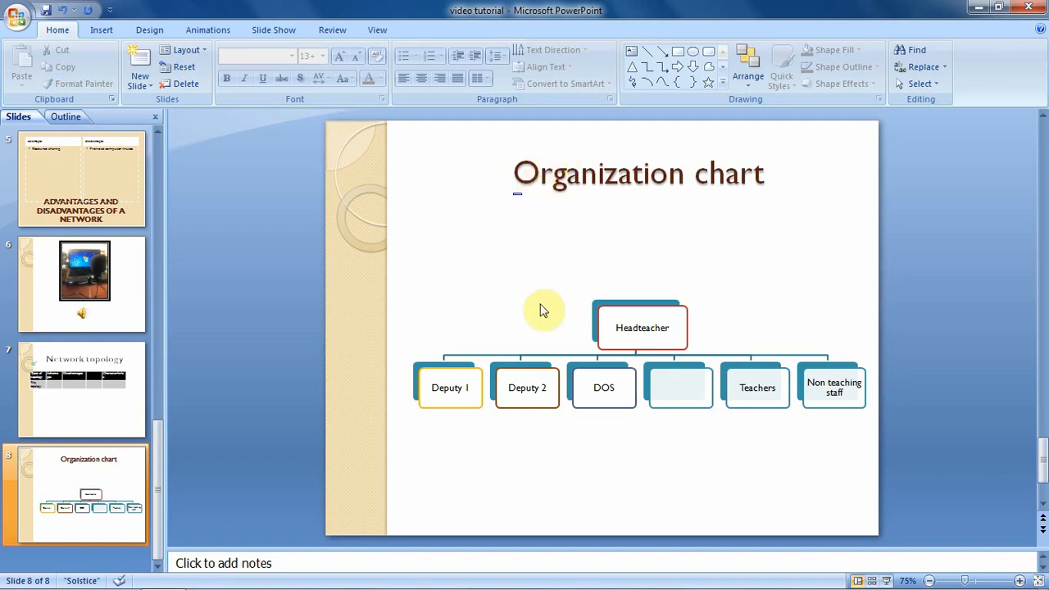
mouse_move(662, 232)
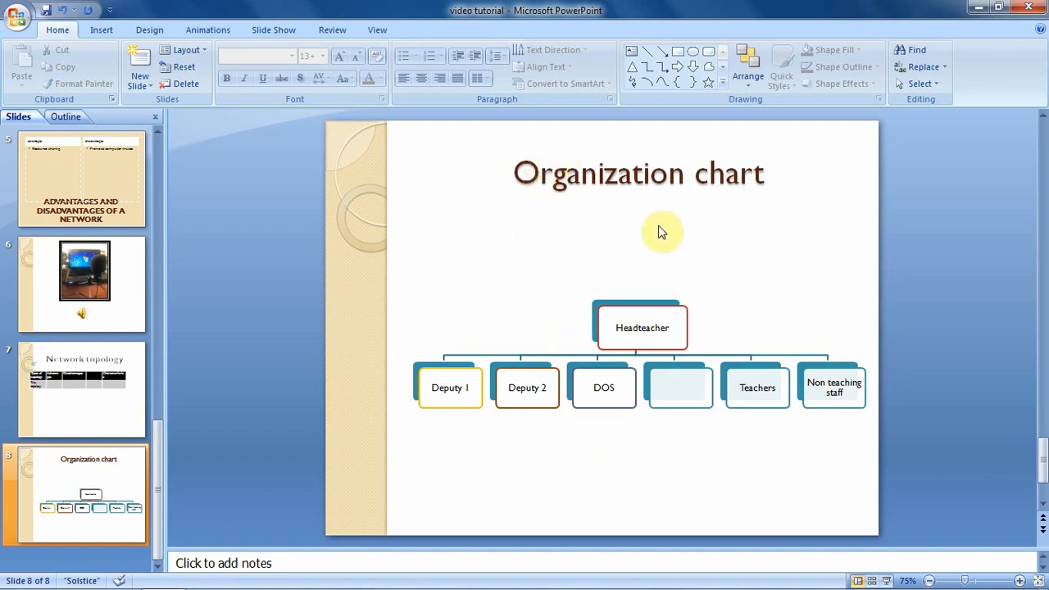
mouse_move(455, 350)
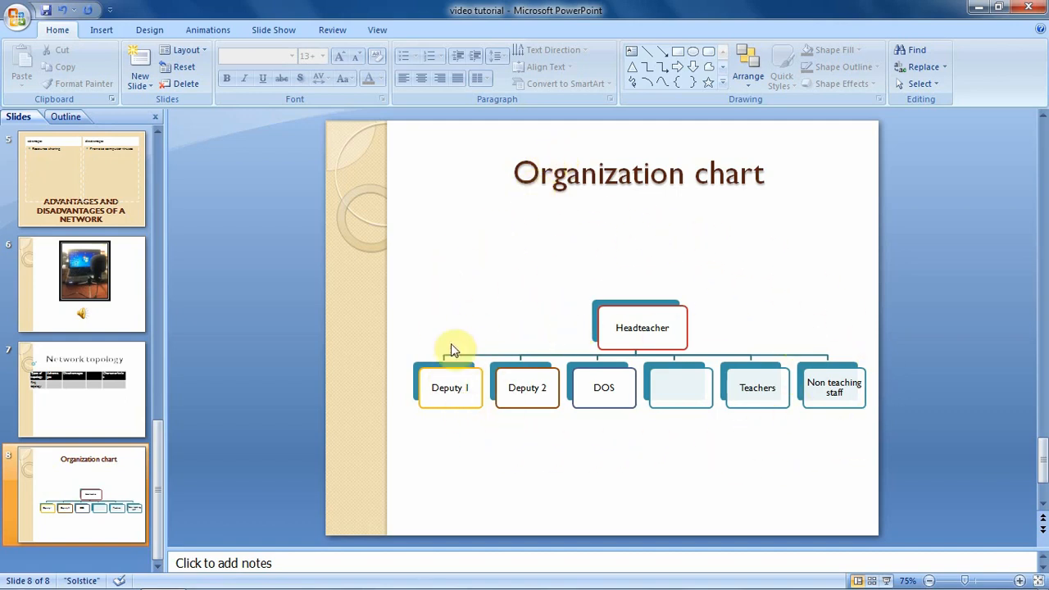
mouse_move(556, 334)
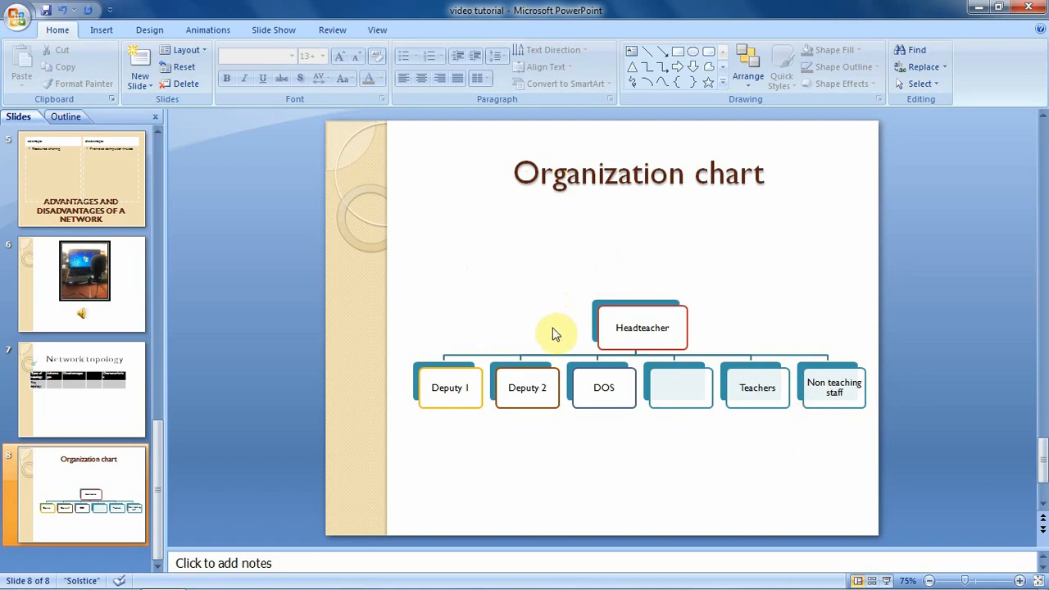
Select the slide 8 organization chart so its text pane lists Headteacher and six entries
click(642, 327)
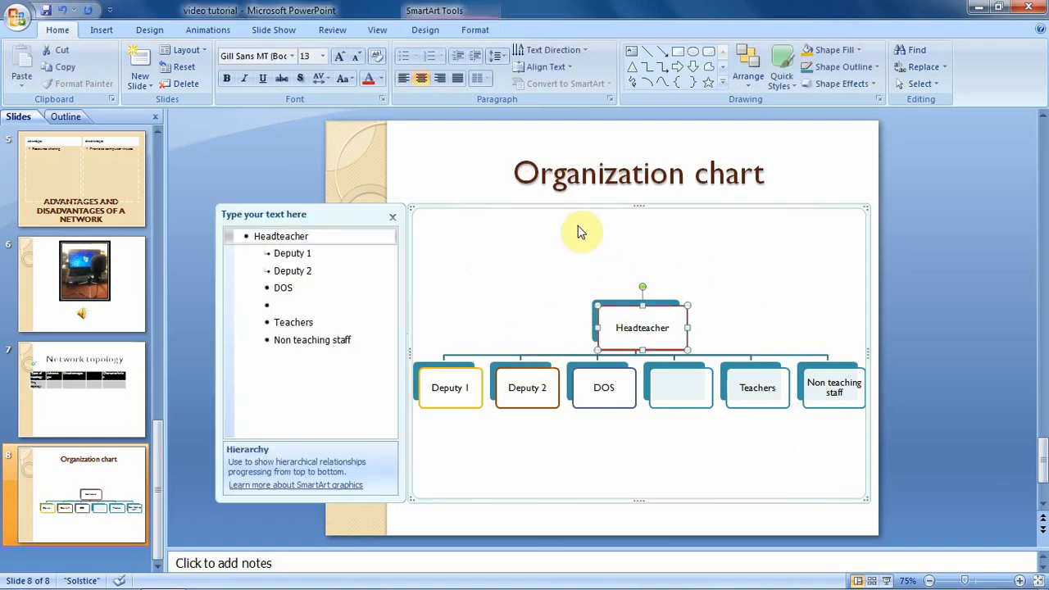
mouse_move(729, 231)
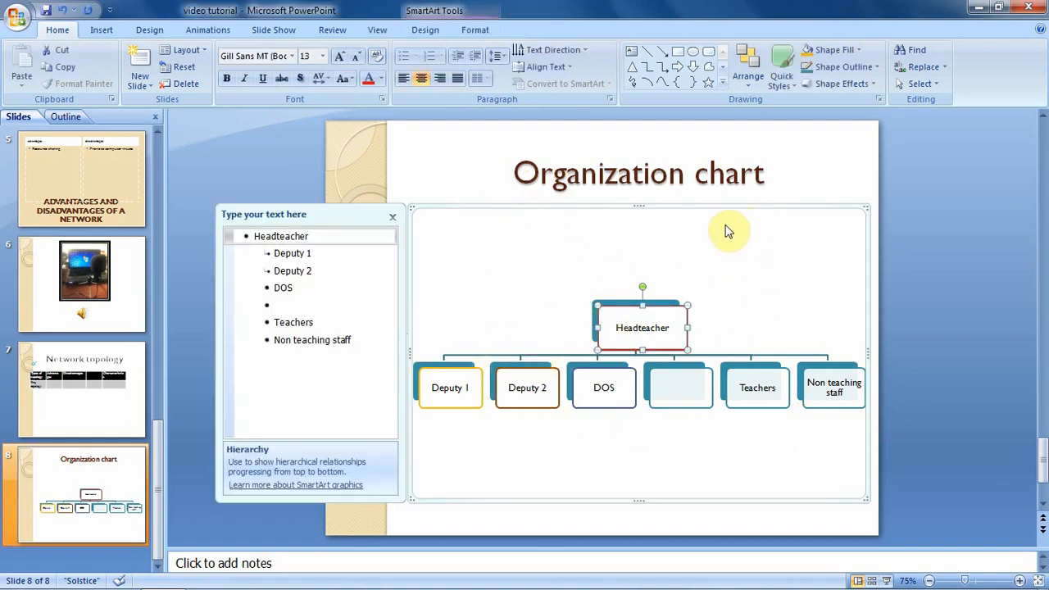
mouse_move(443, 195)
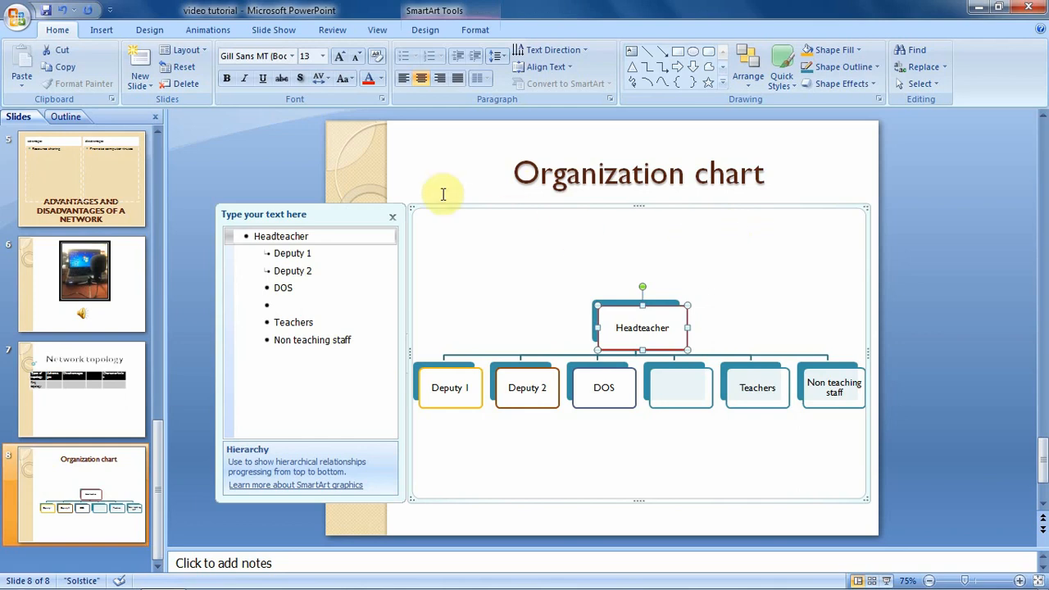
Switch the ribbon to the Animations tab to show slide 8's animation options
click(207, 30)
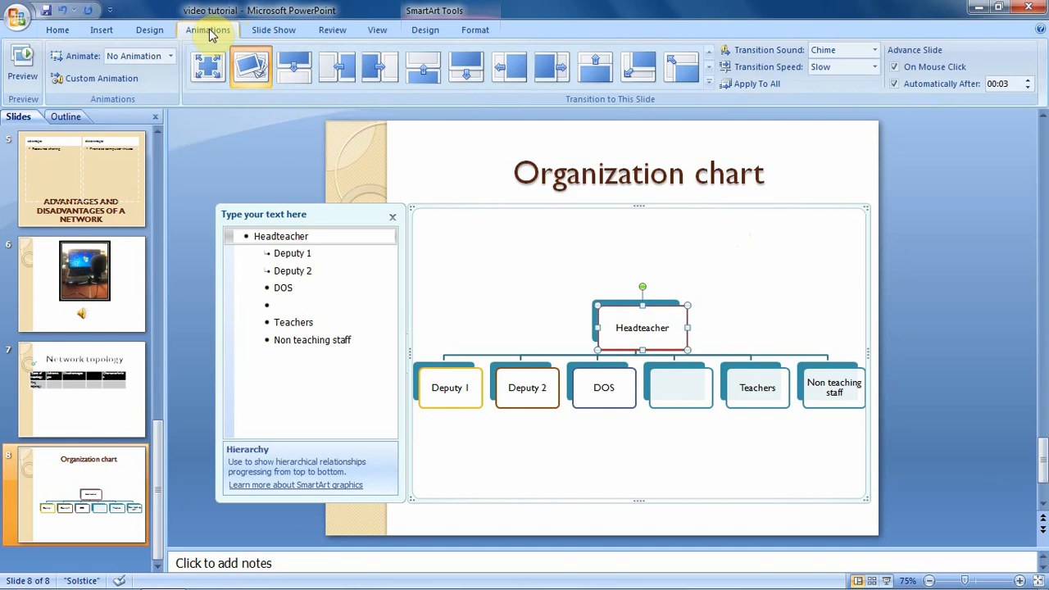
mouse_move(91, 99)
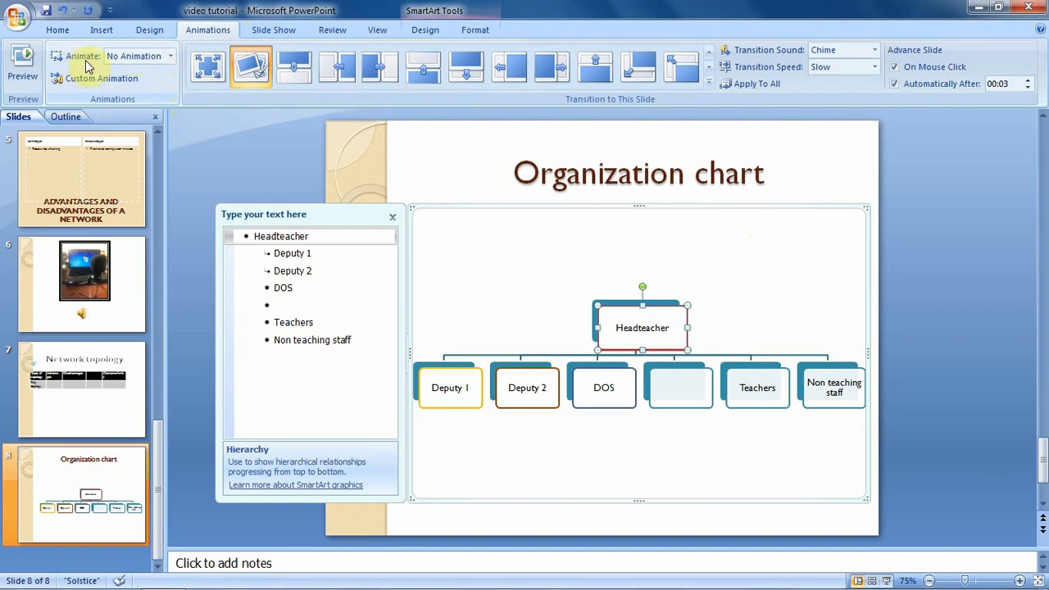
mouse_move(135, 56)
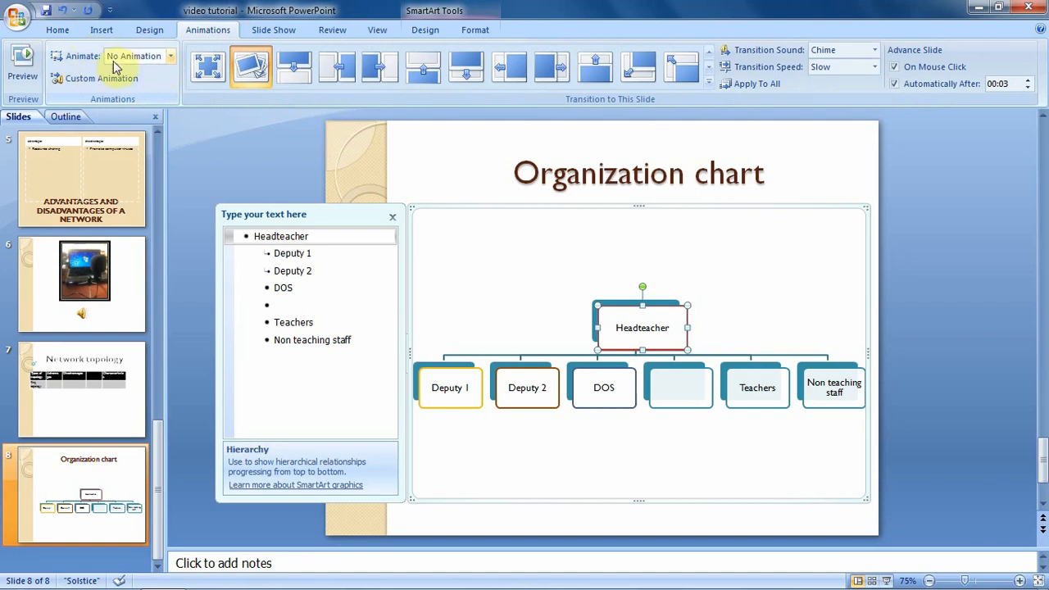
Open the Animate dropdown and browse the Fade, Wipe and Fly In effect variants
click(171, 56)
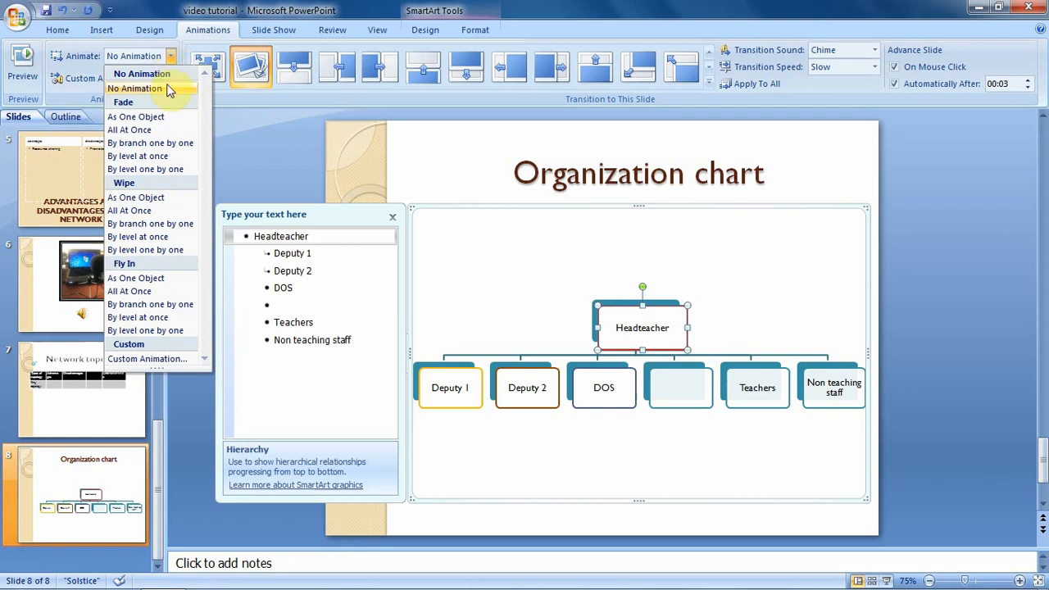
mouse_move(143, 270)
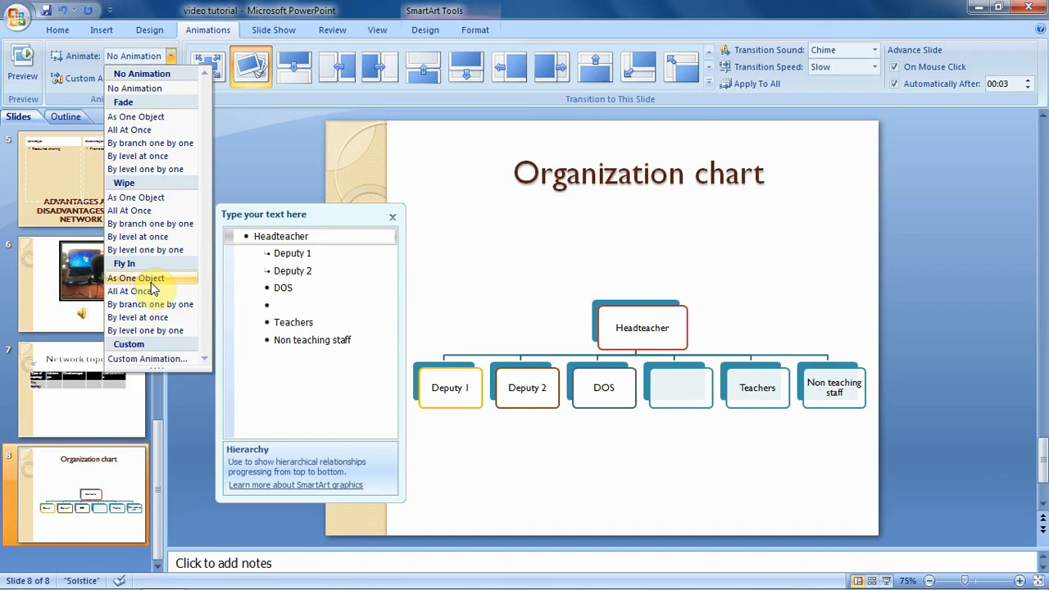
mouse_move(160, 283)
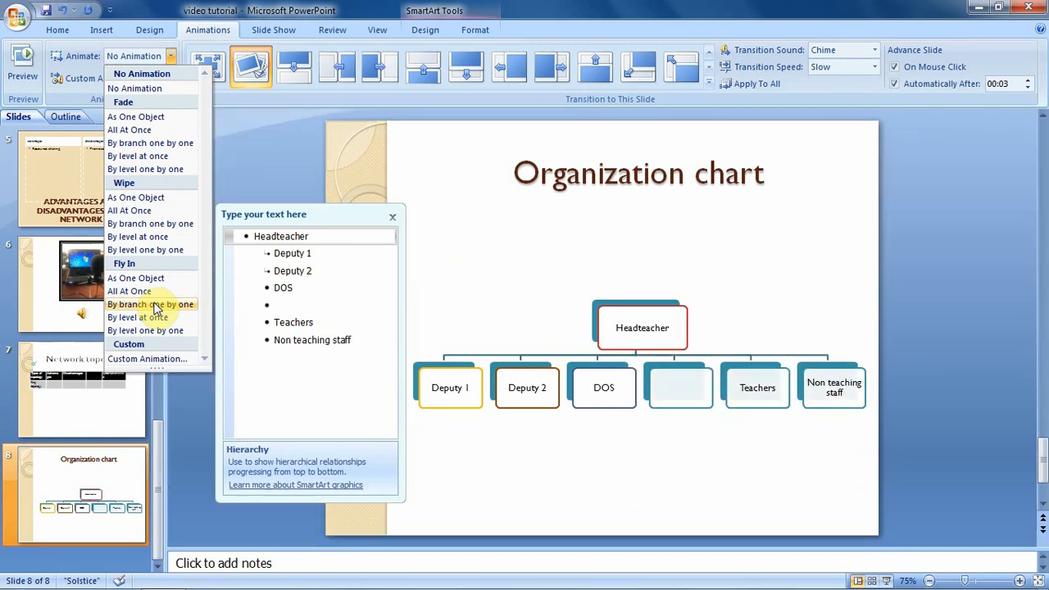
mouse_move(136, 317)
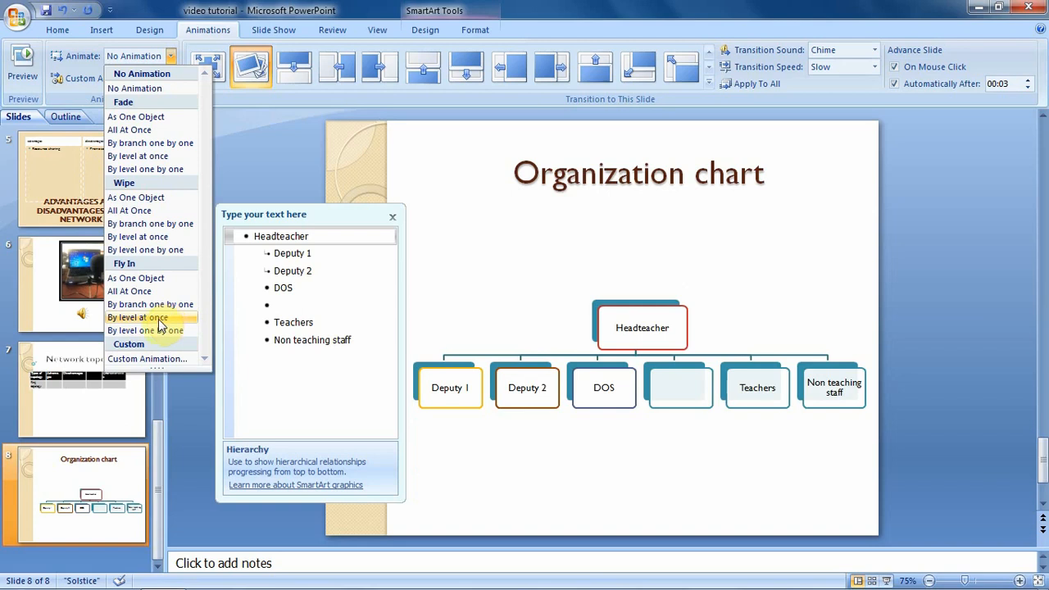
click(146, 330)
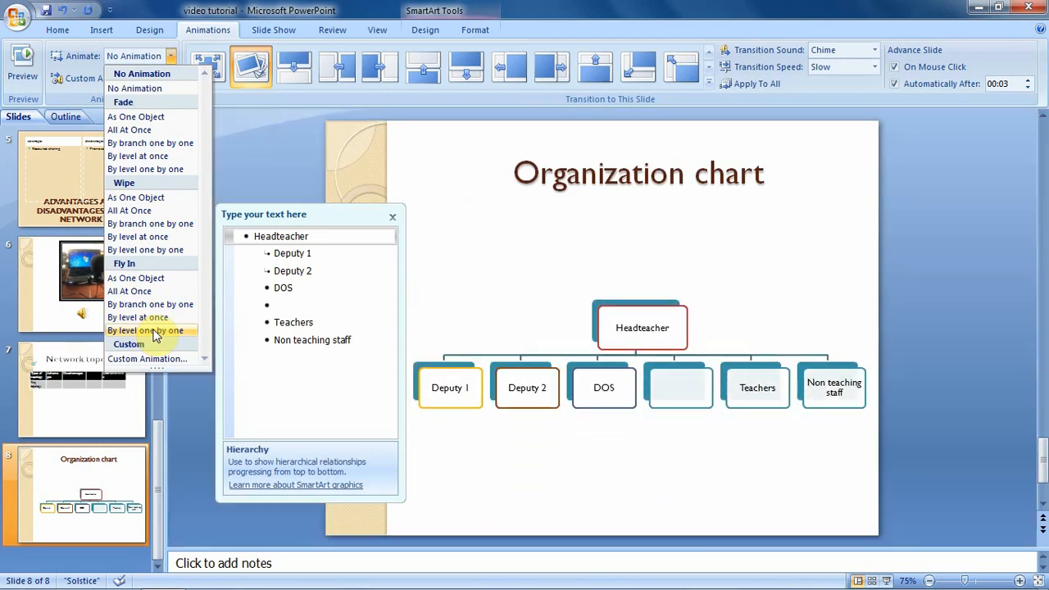
mouse_move(164, 317)
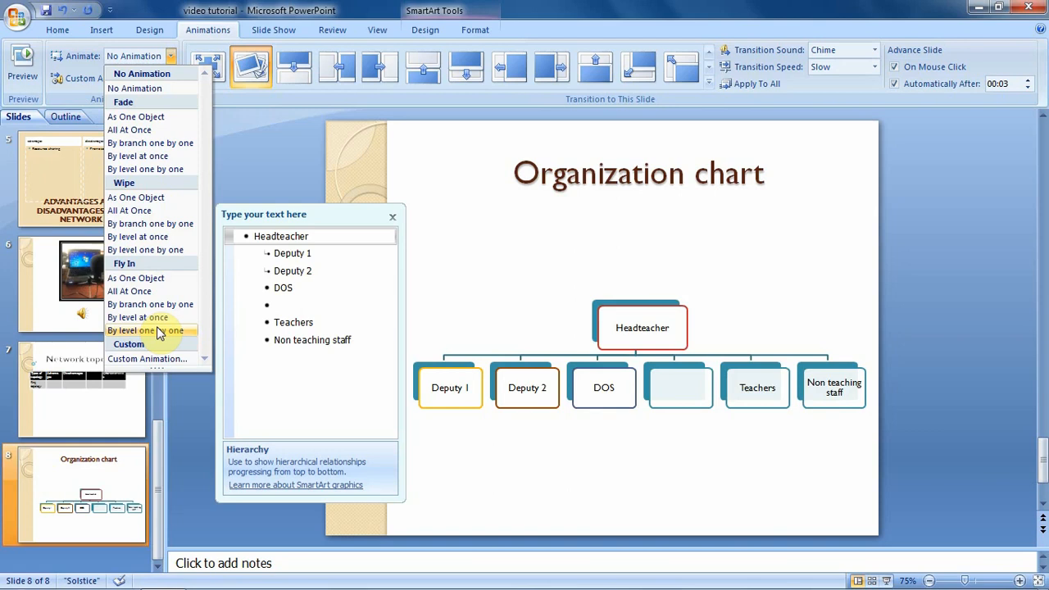
mouse_move(152, 333)
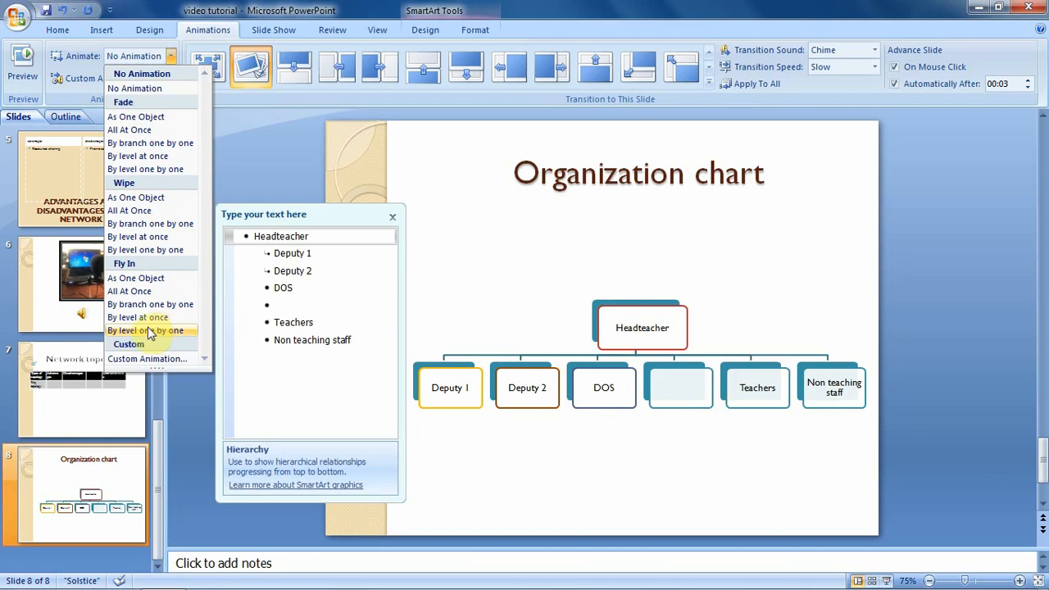
Apply the Fly In 'By level one by one' animation to the organization chart
click(148, 330)
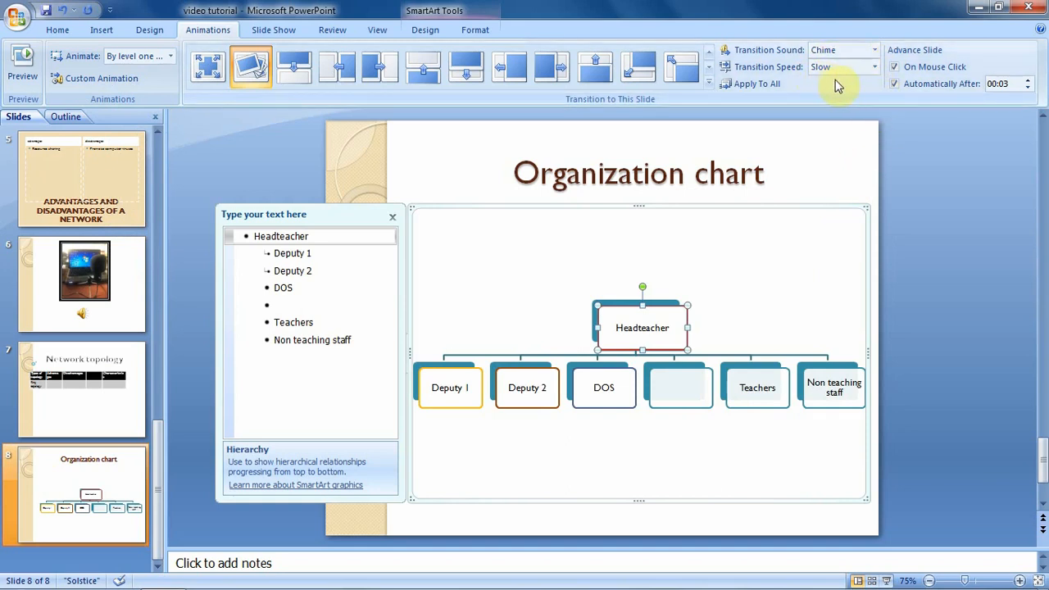
mouse_move(840, 302)
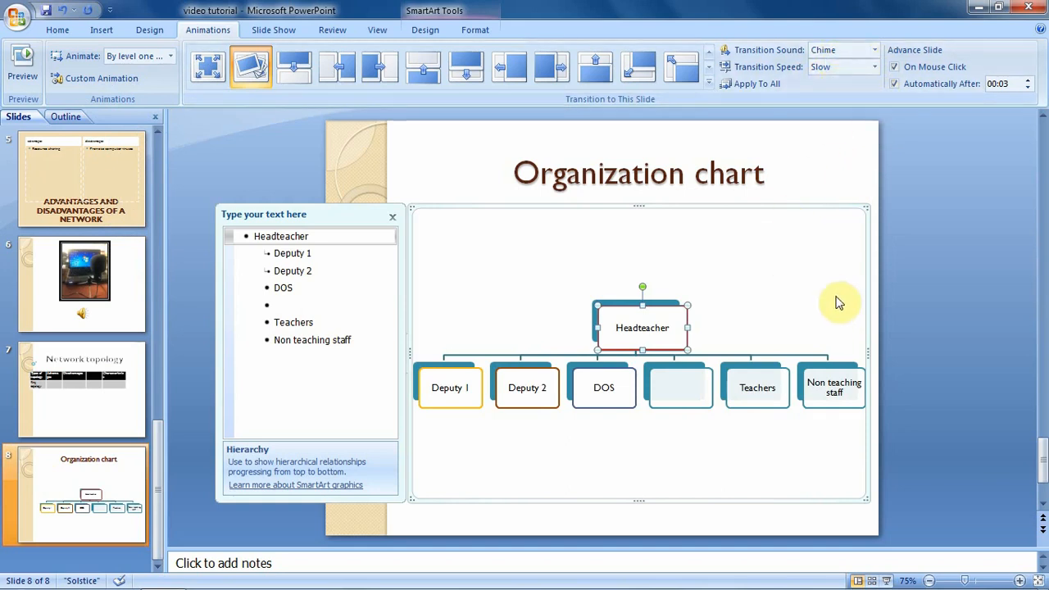
mouse_move(713, 260)
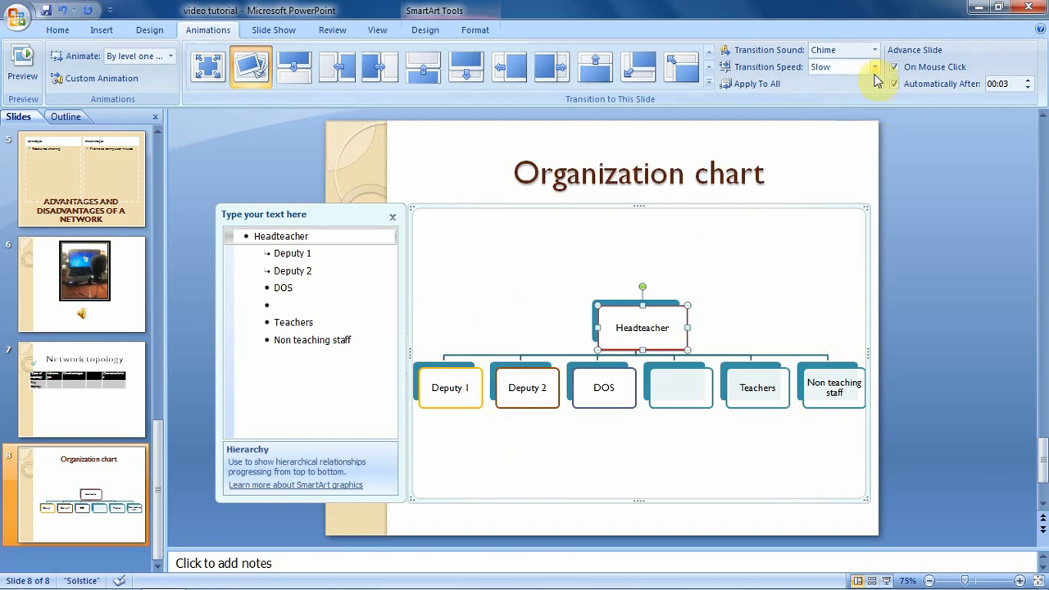
mouse_move(848, 79)
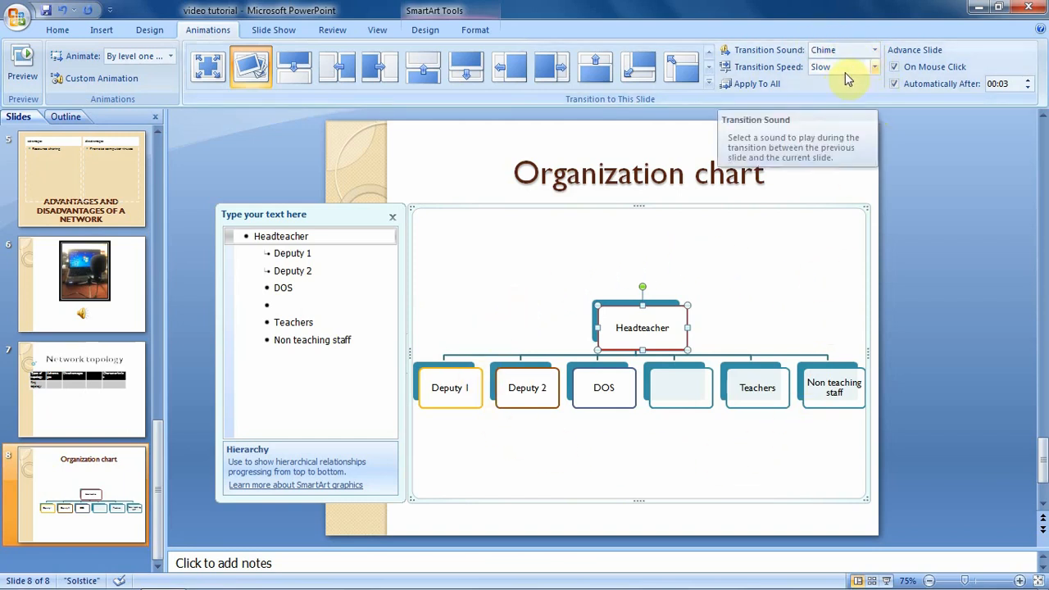
mouse_move(793, 293)
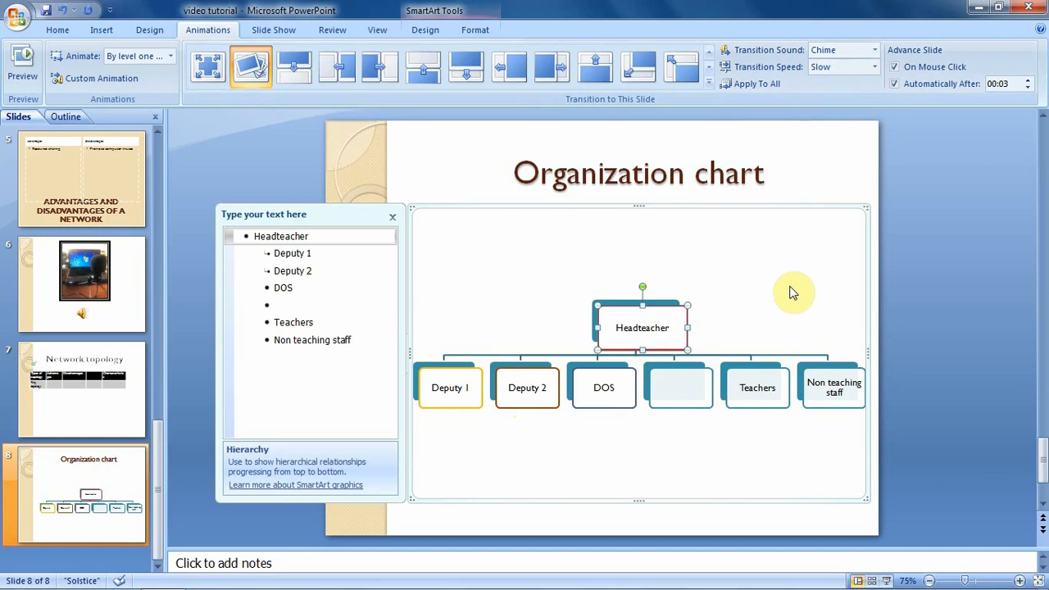
mouse_move(638, 264)
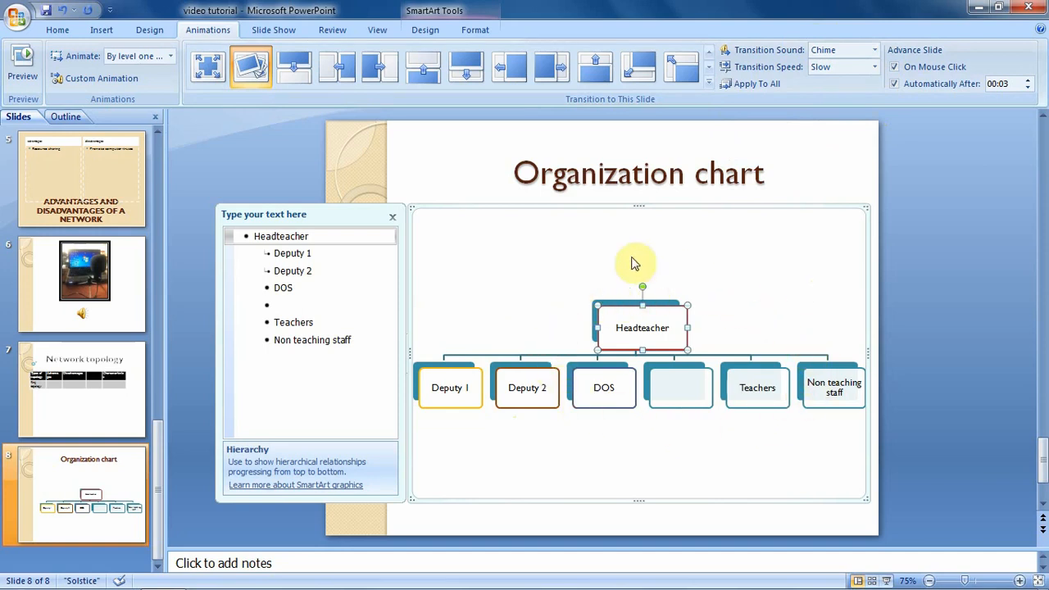
mouse_move(835, 507)
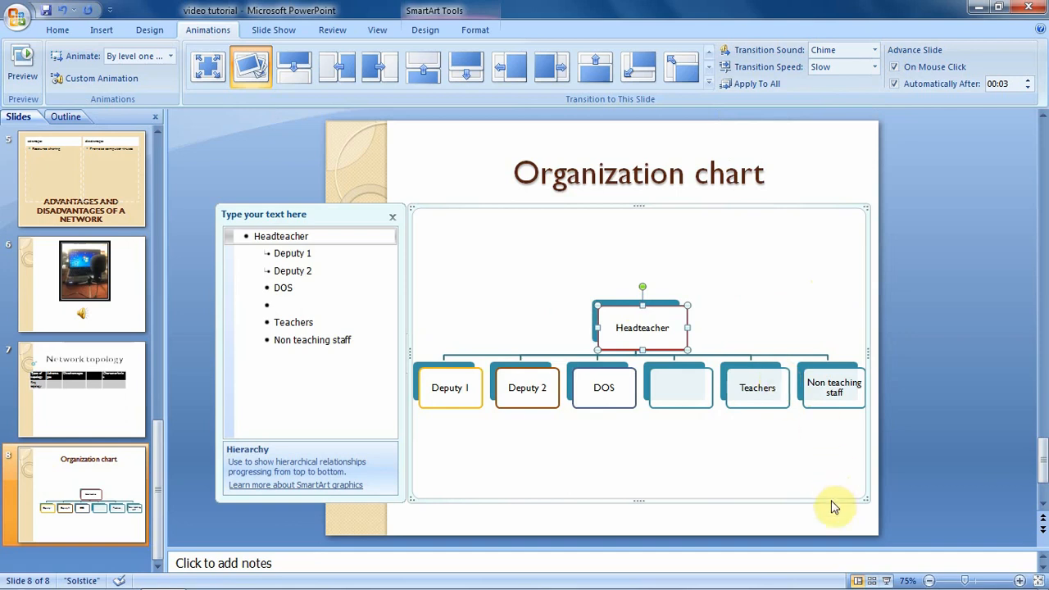
mouse_move(890, 580)
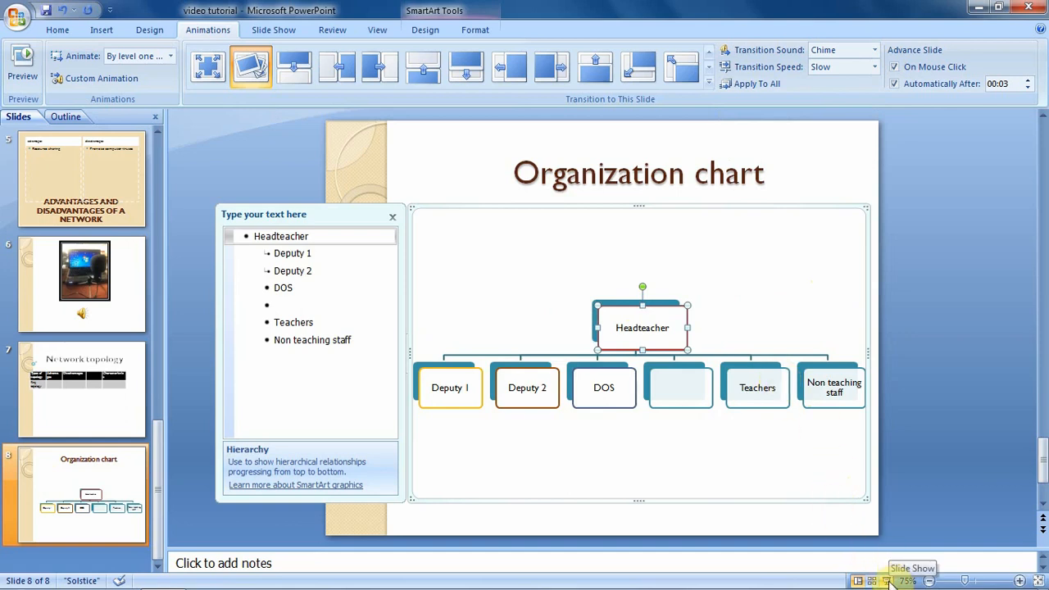